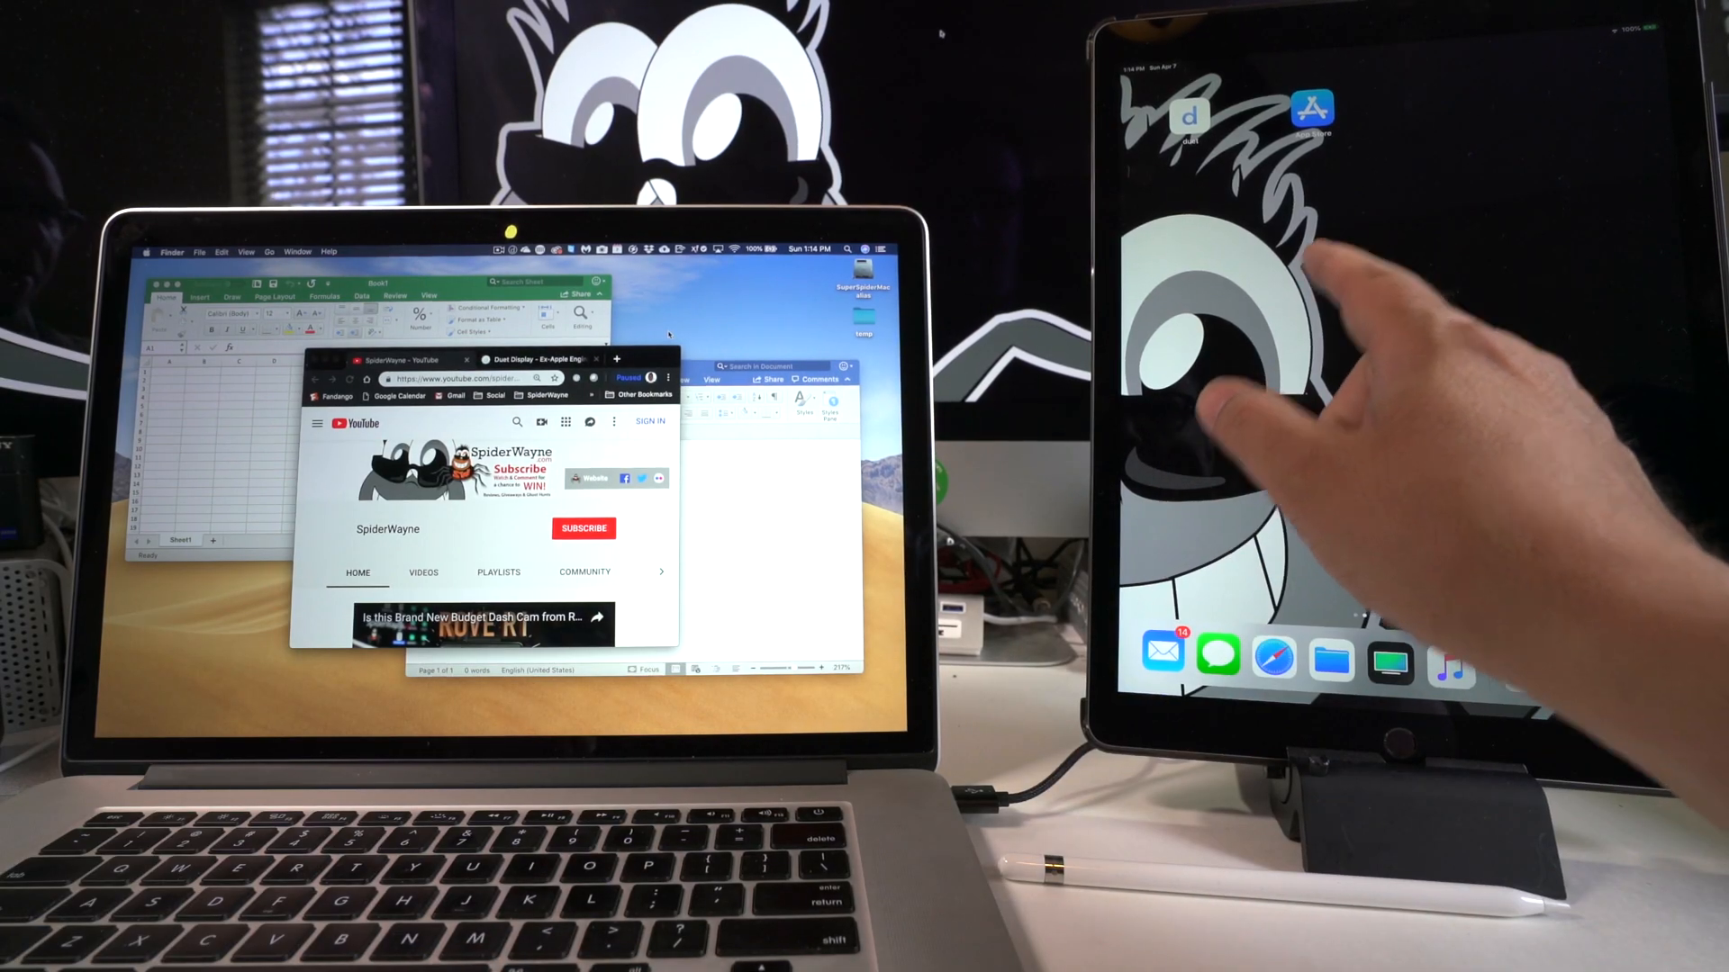
Show the duetdisplay.com page with its PC and Mac download options in Chrome
{"action": "left_click", "coordinate": [1189, 114]}
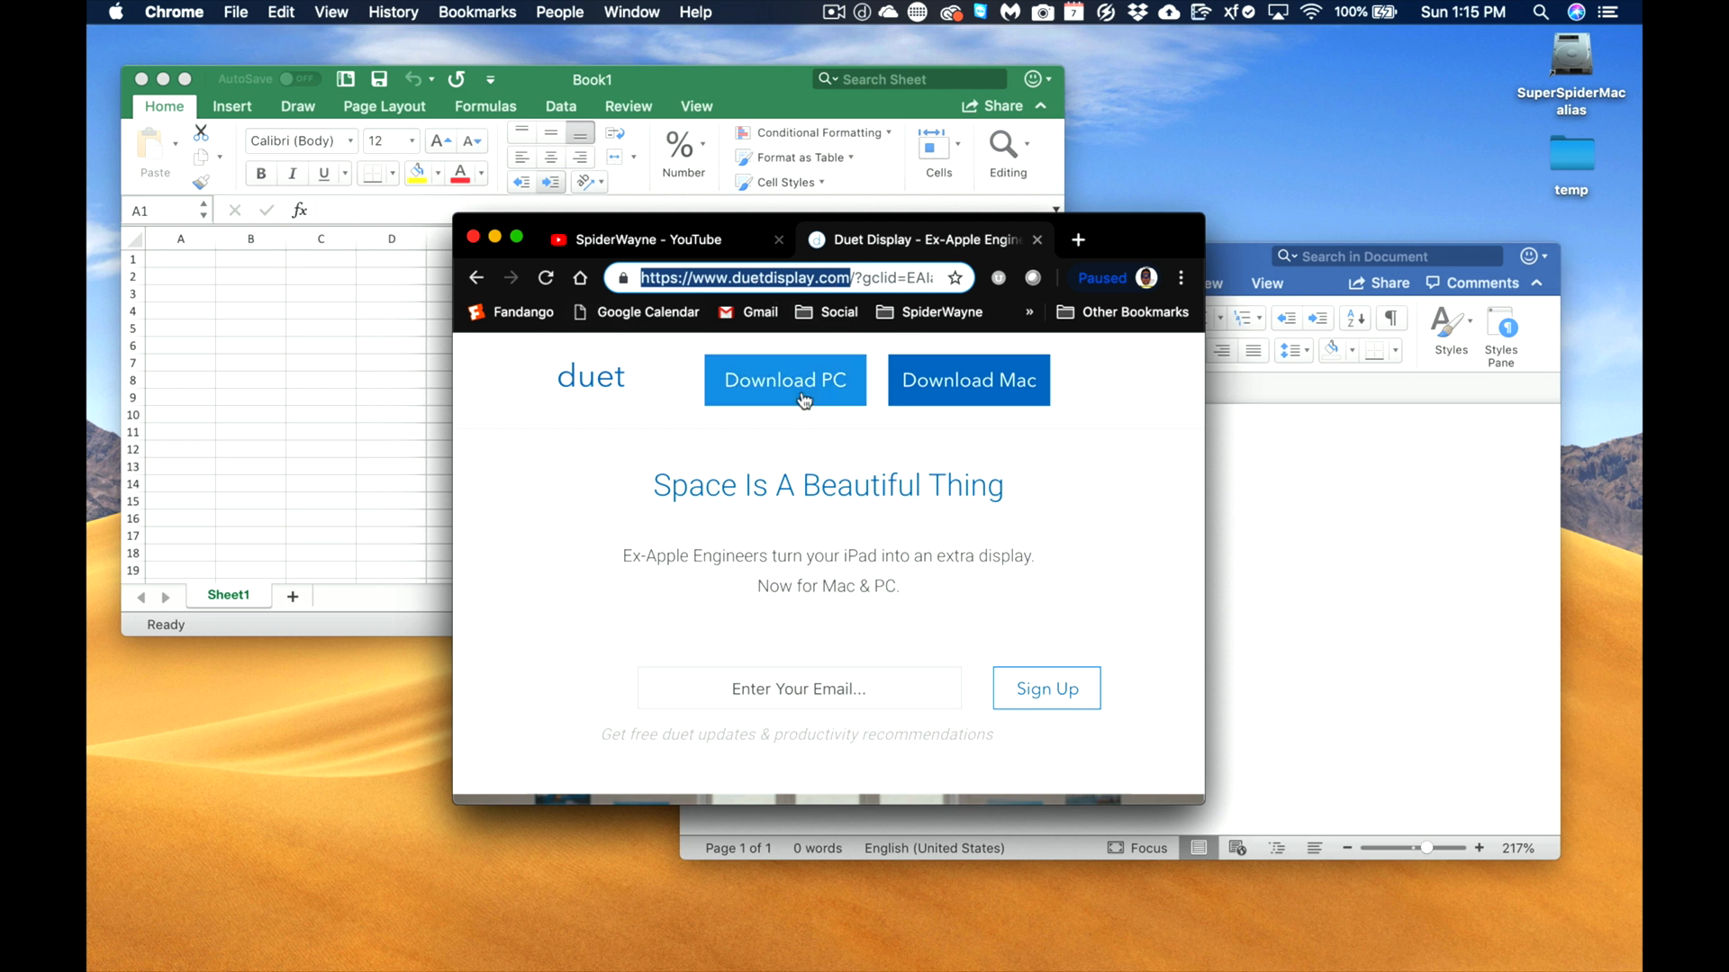
{"action": "mouse_move", "coordinate": [1095, 506]}
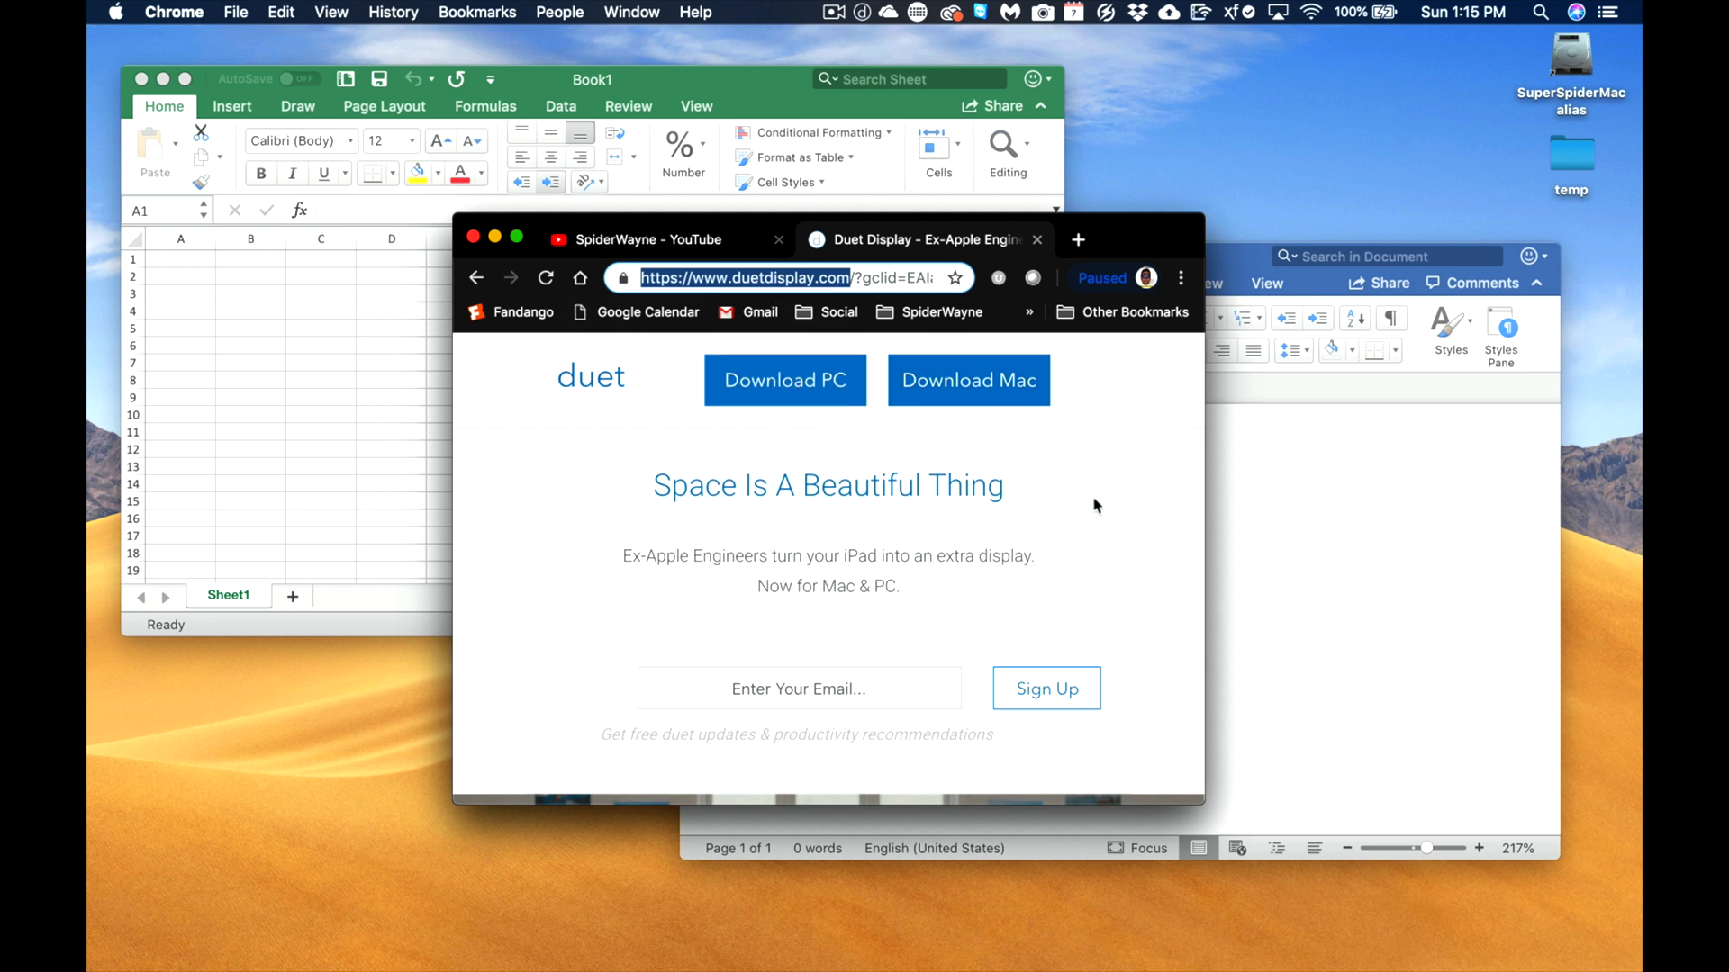
{"action": "mouse_move", "coordinate": [1059, 451]}
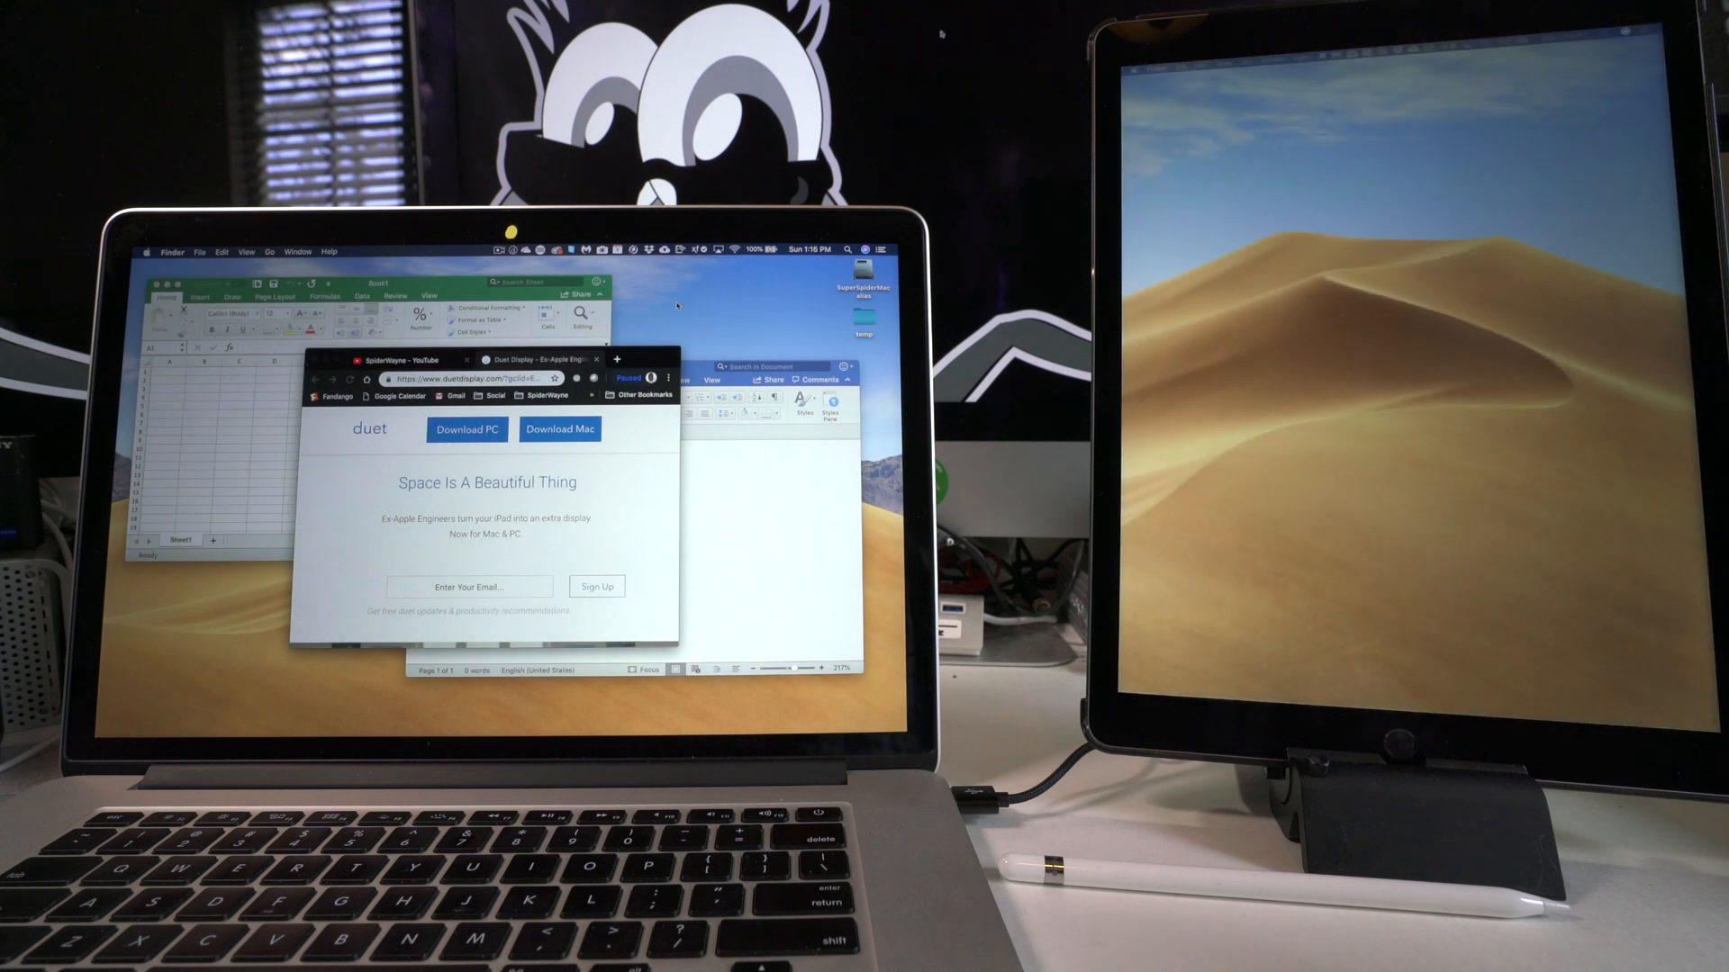
{"action": "left_click", "coordinate": [414, 359]}
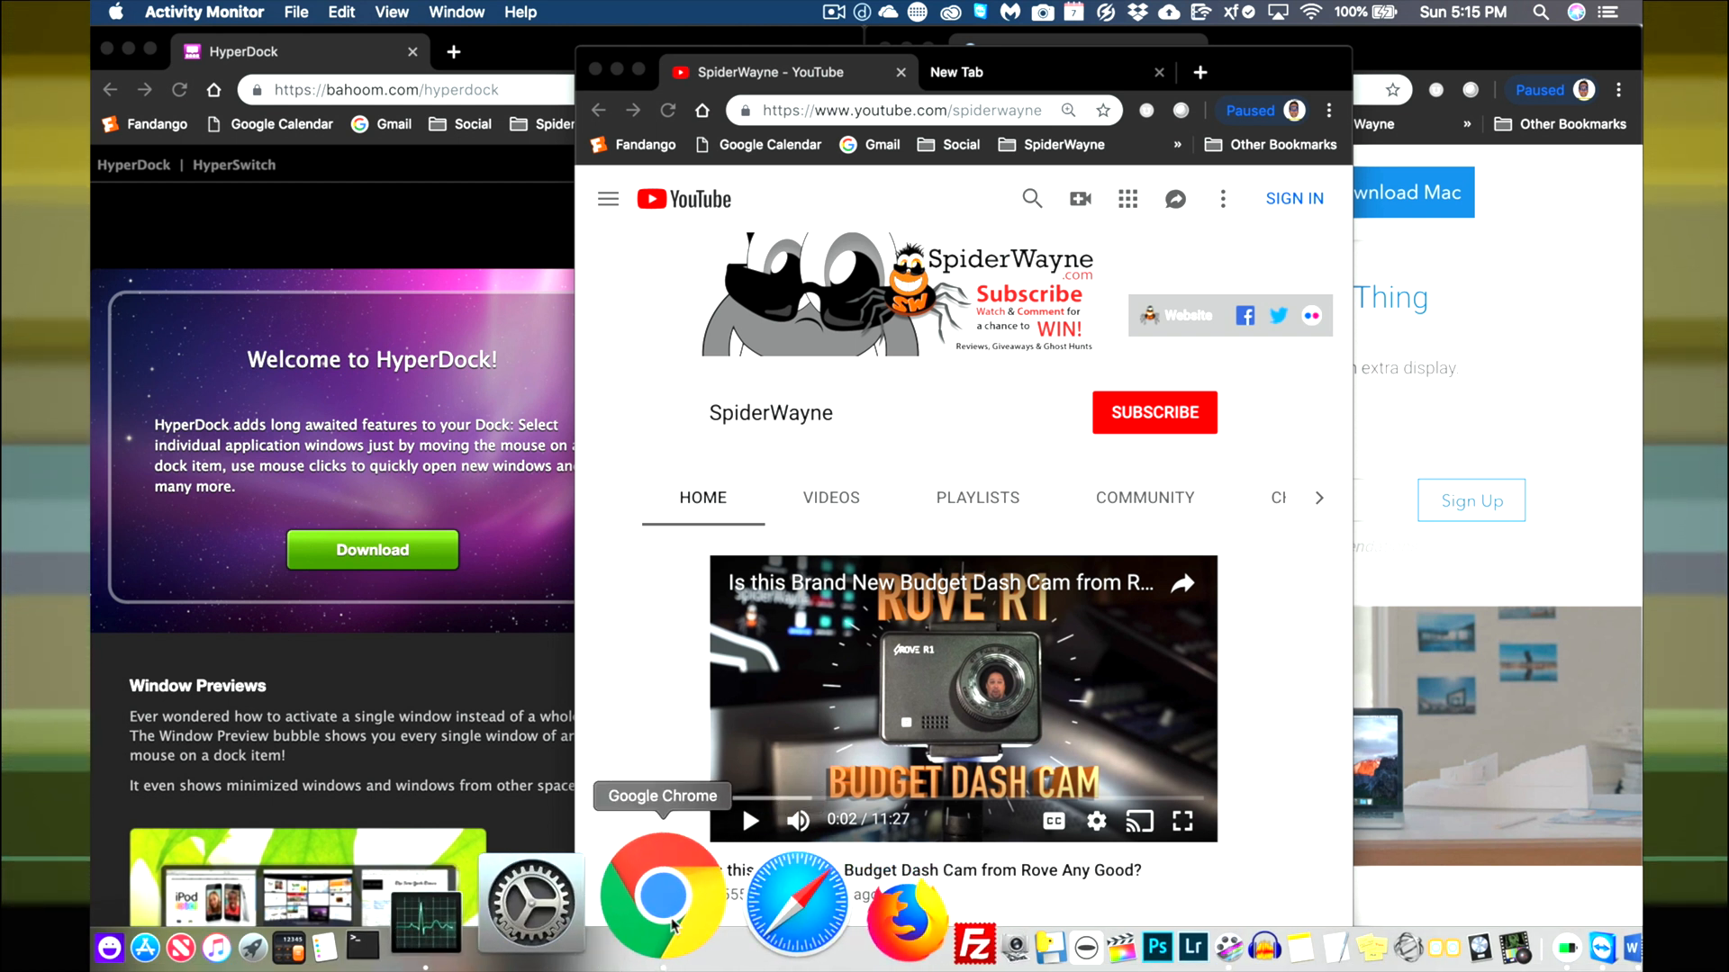
{"action": "mouse_move", "coordinate": [662, 894]}
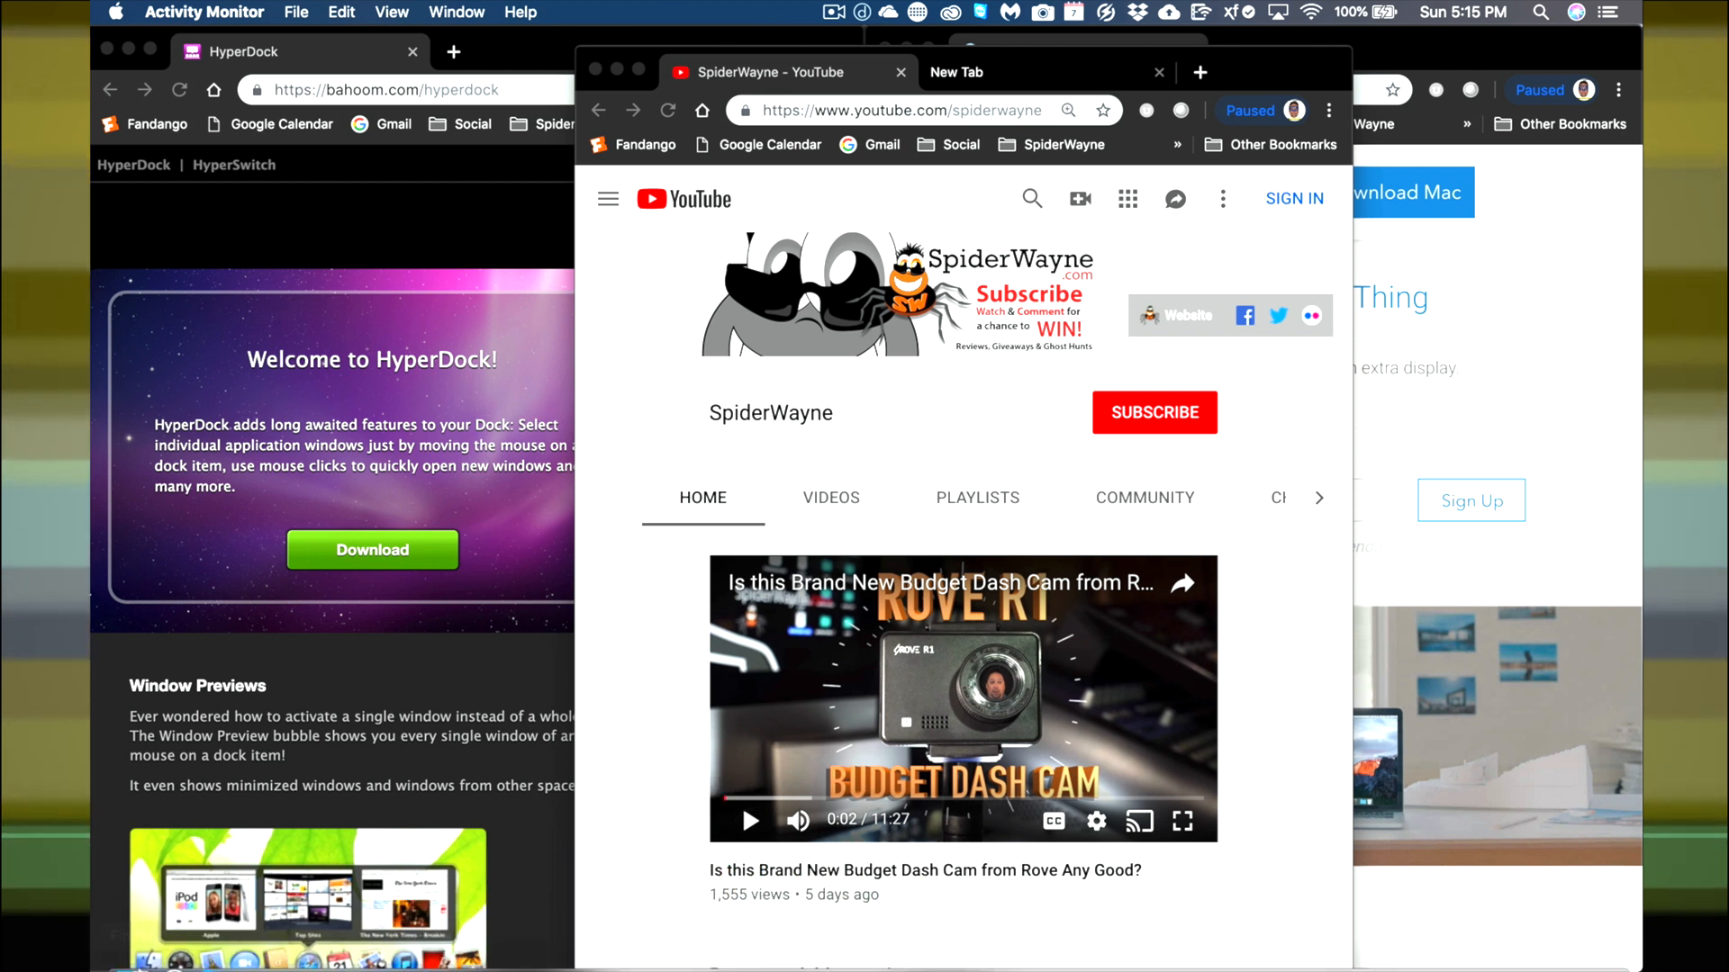
{"action": "mouse_move", "coordinate": [136, 879]}
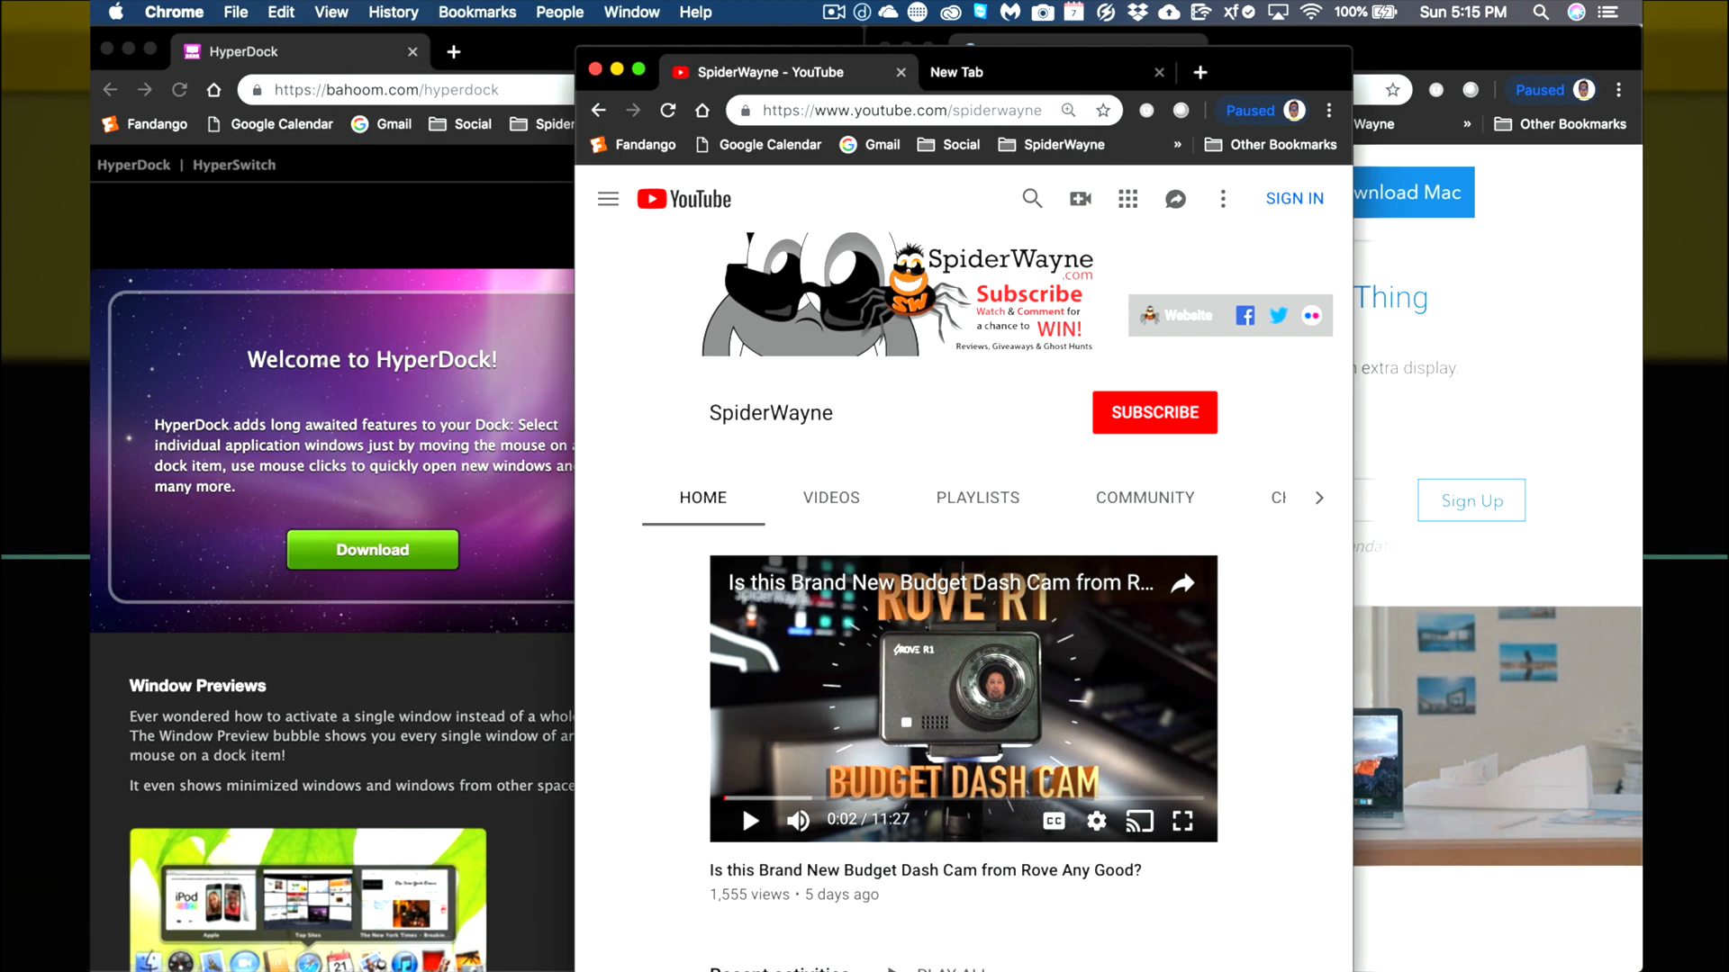
{"action": "mouse_move", "coordinate": [664, 898]}
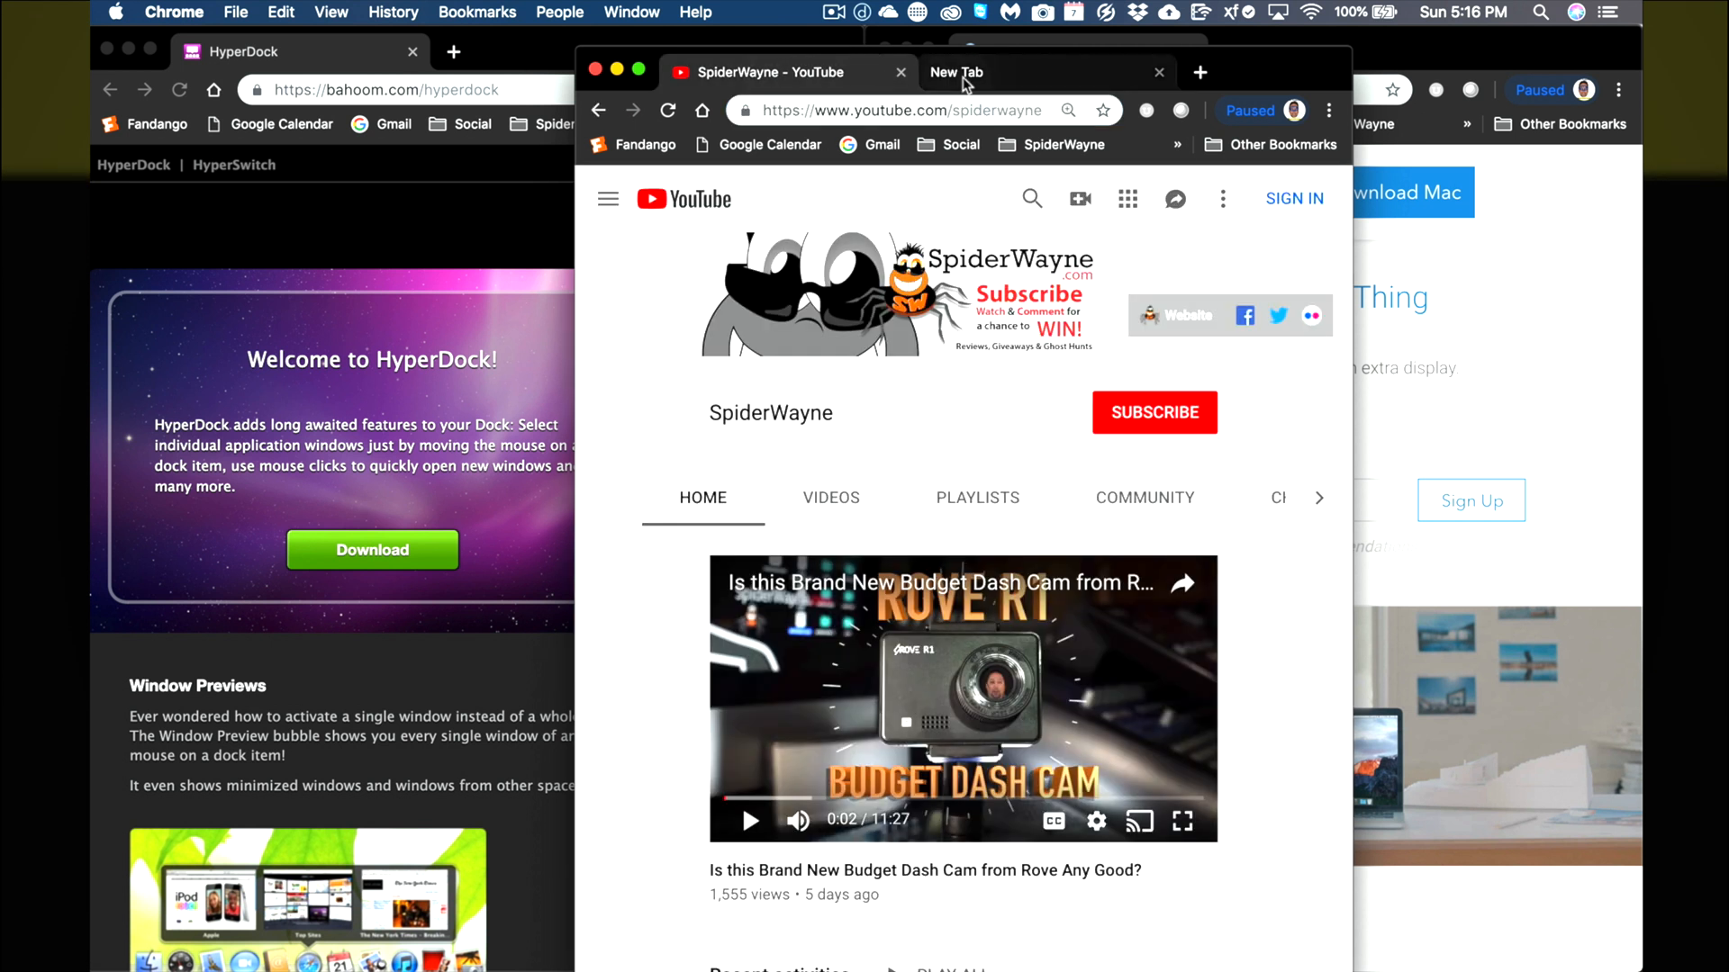
Switch Chrome to the blank new tab, then raise the Music and Elgato Profile Backup Finder windows
{"action": "left_click", "coordinate": [957, 72]}
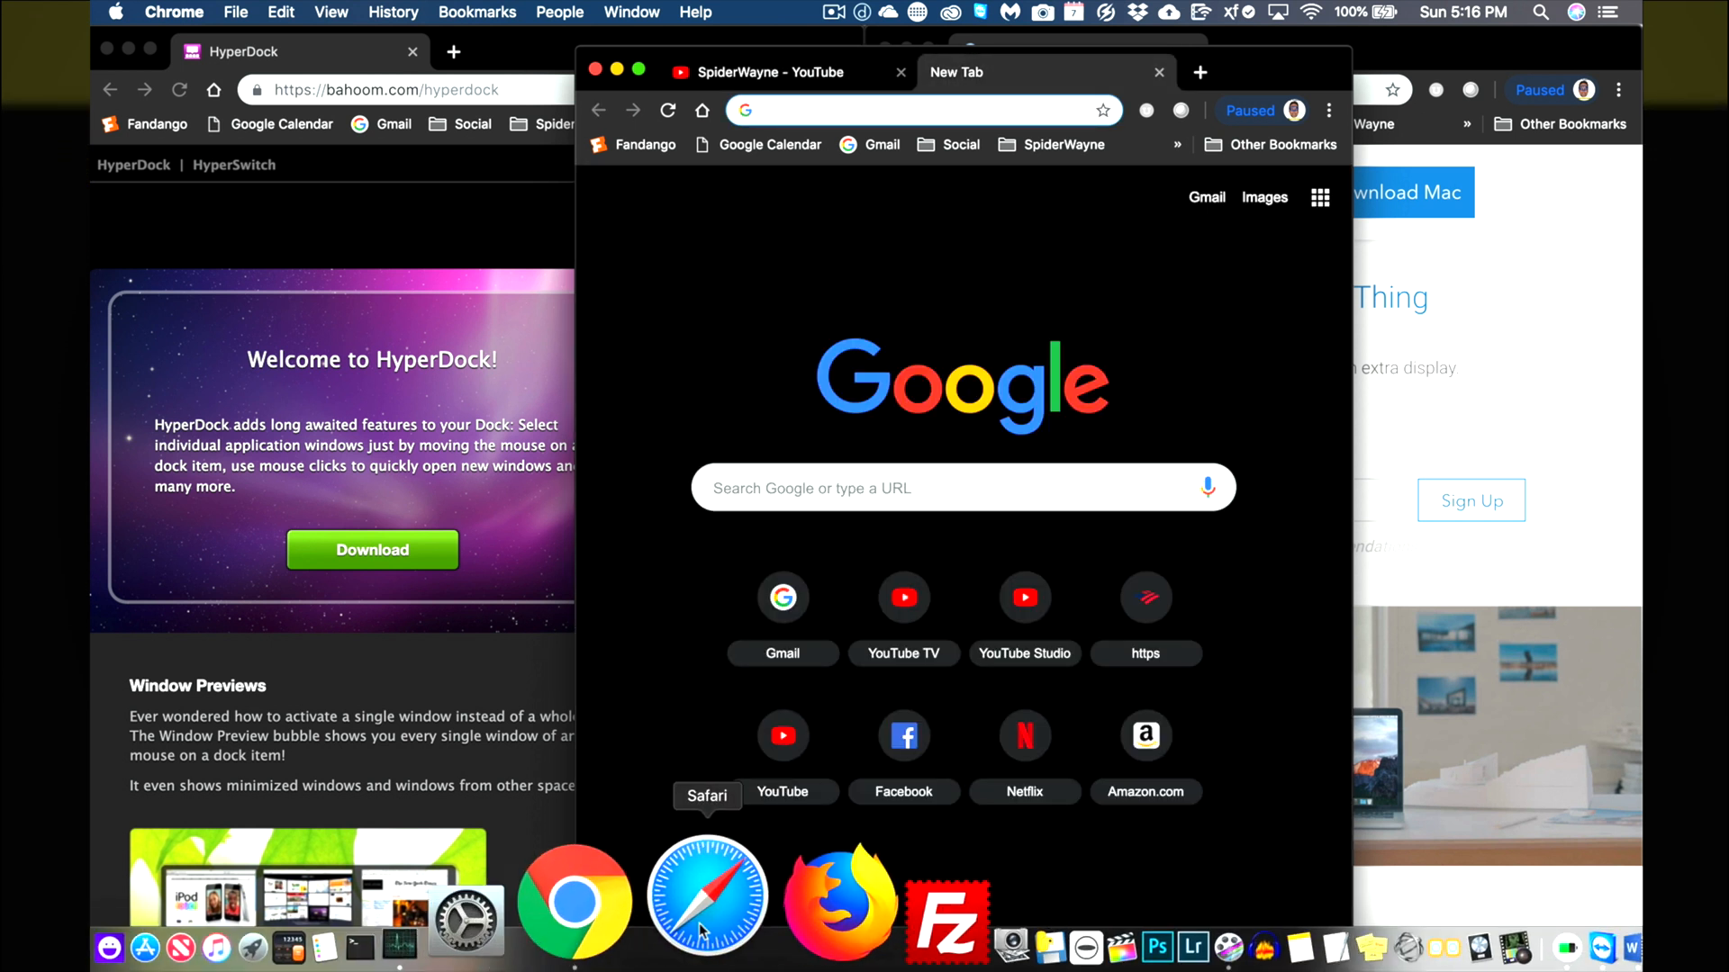
{"action": "mouse_move", "coordinate": [570, 893]}
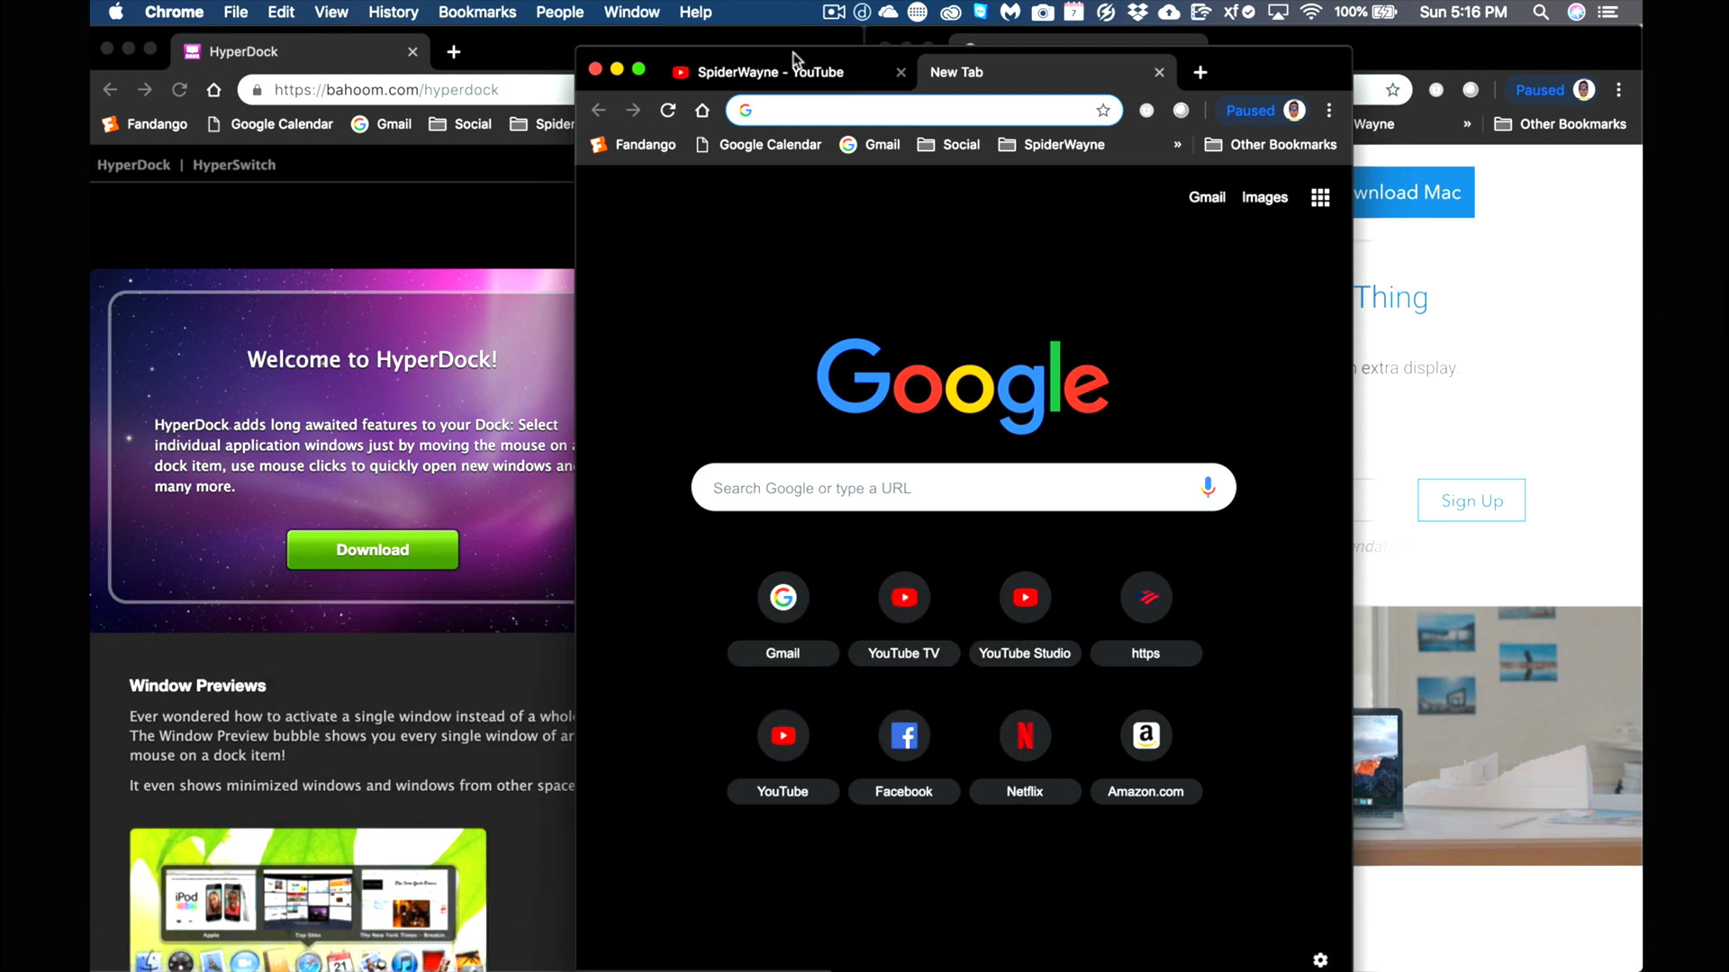
{"action": "left_click", "coordinate": [772, 72]}
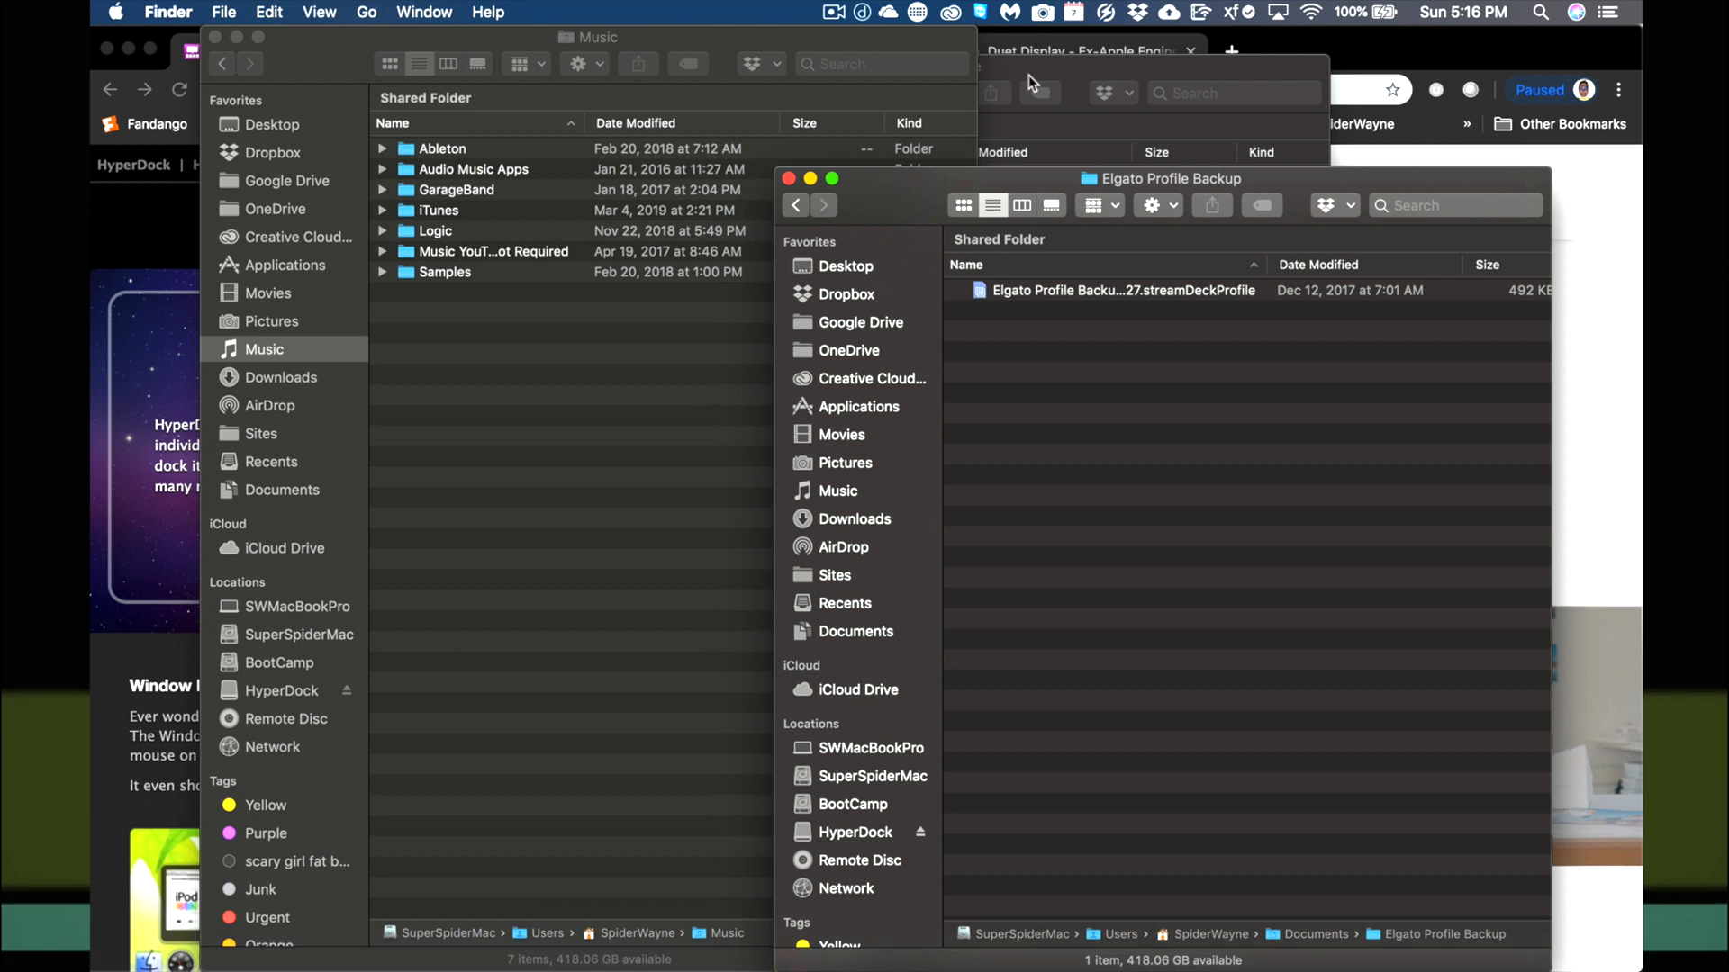
{"action": "mouse_move", "coordinate": [232, 904]}
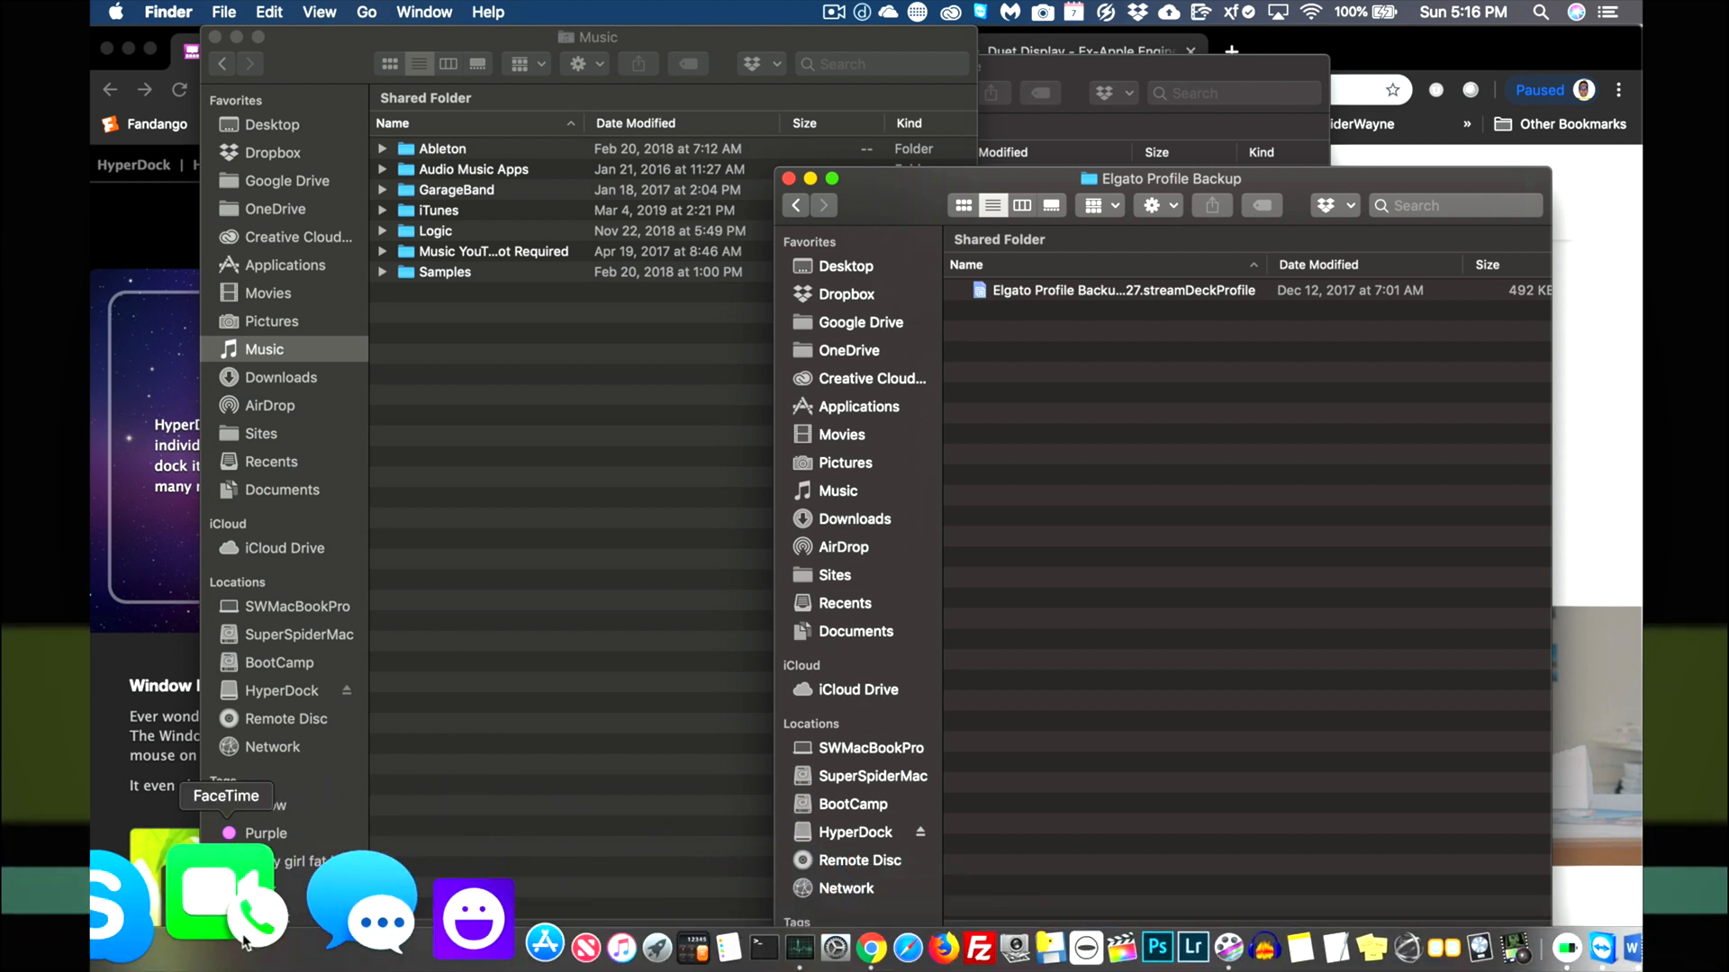